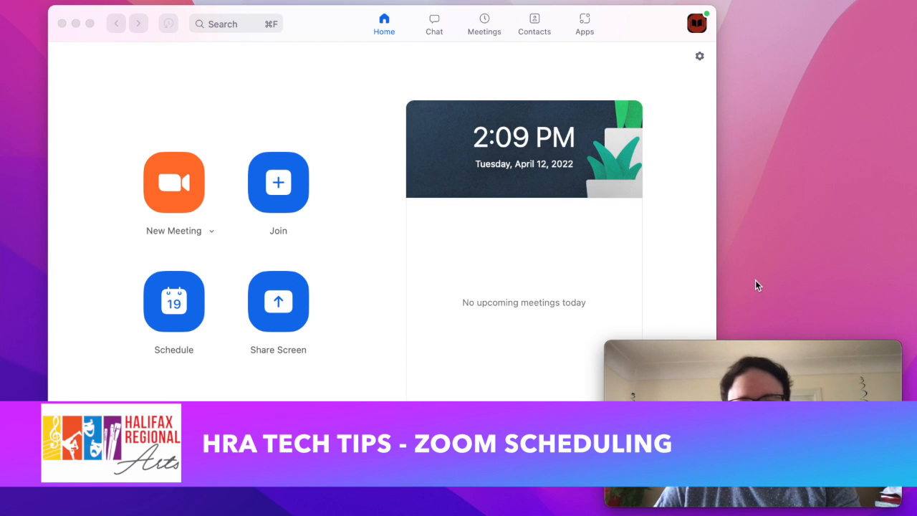
pyautogui.moveTo(132, 155)
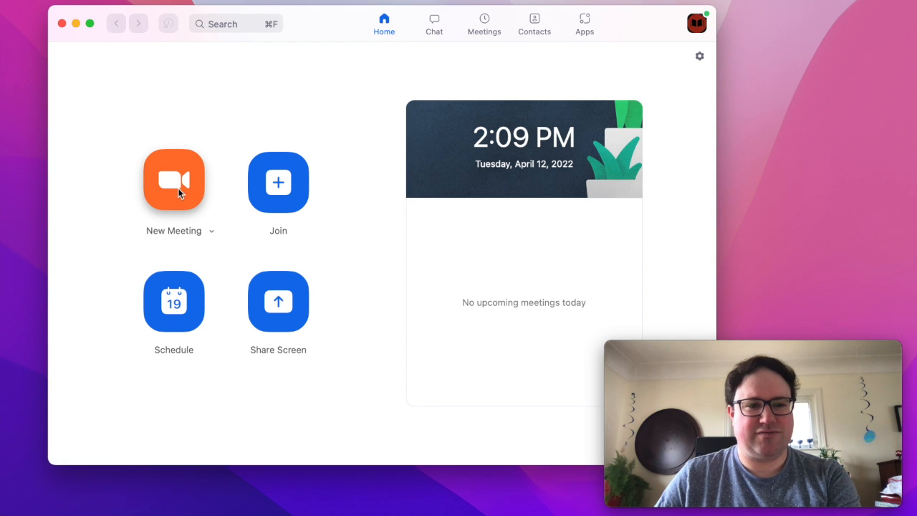
pyautogui.moveTo(199, 185)
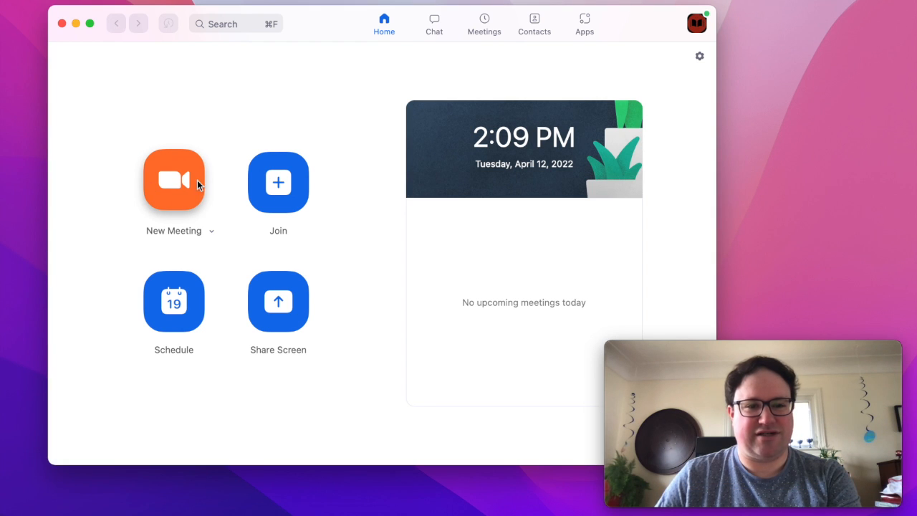
pyautogui.moveTo(171, 308)
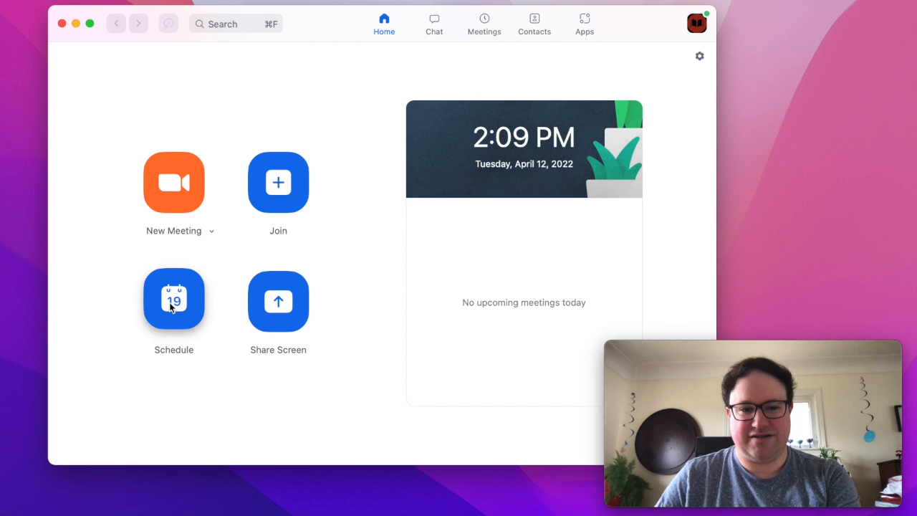
pyautogui.moveTo(184, 300)
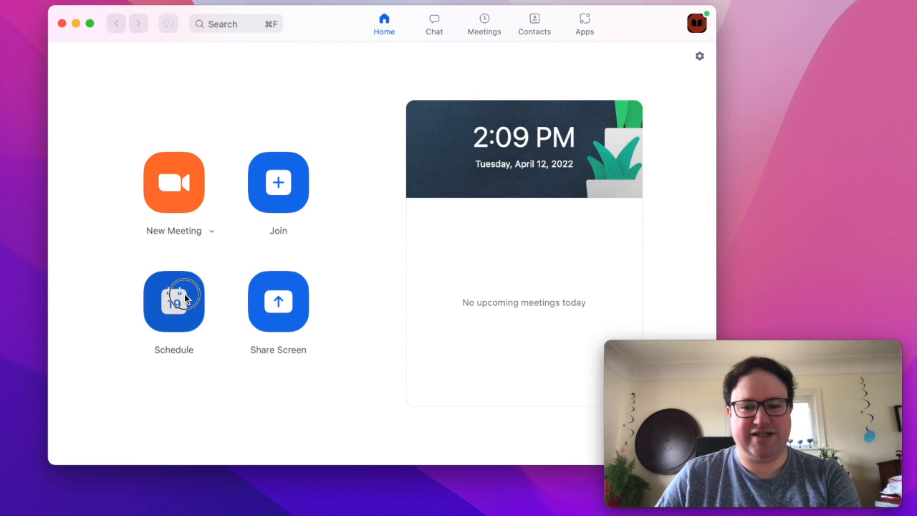
# Schedule a new meeting for April 13, 2022, from 3:00 PM to 4:00 PM
pyautogui.click(173, 302)
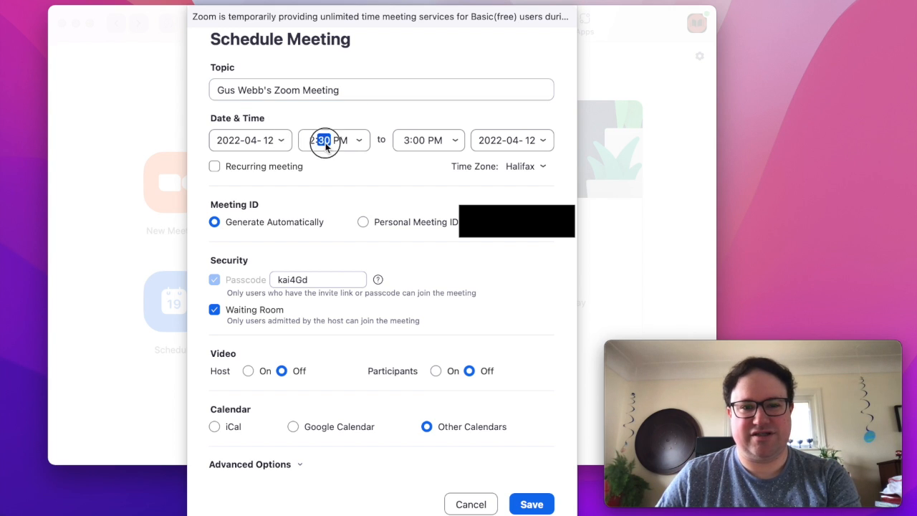
pyautogui.click(250, 140)
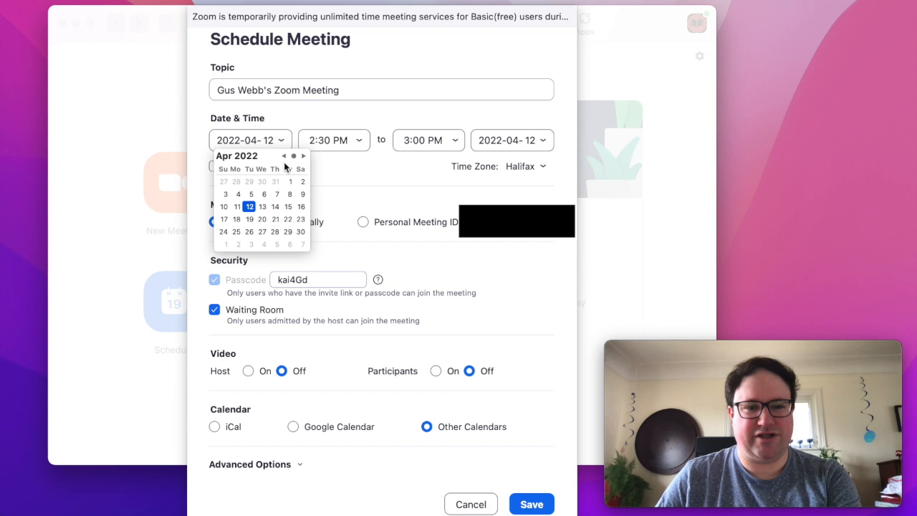
pyautogui.click(262, 206)
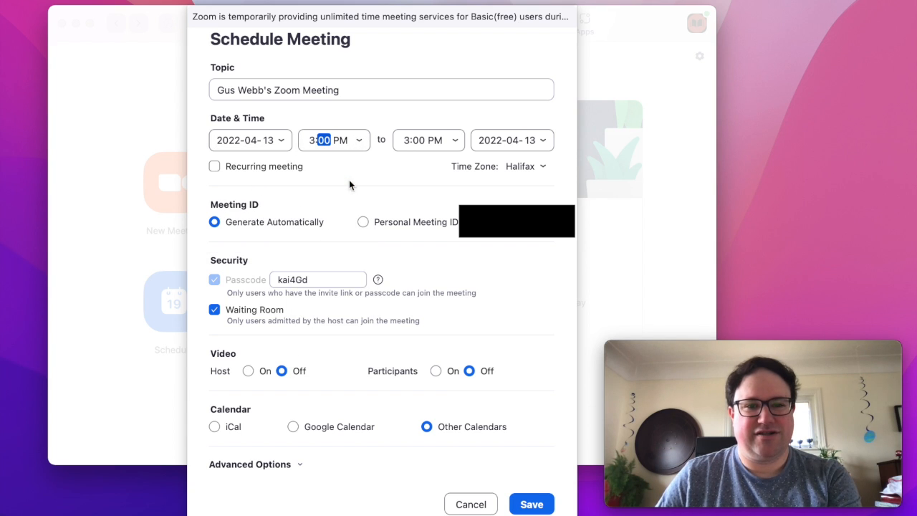
pyautogui.click(455, 140)
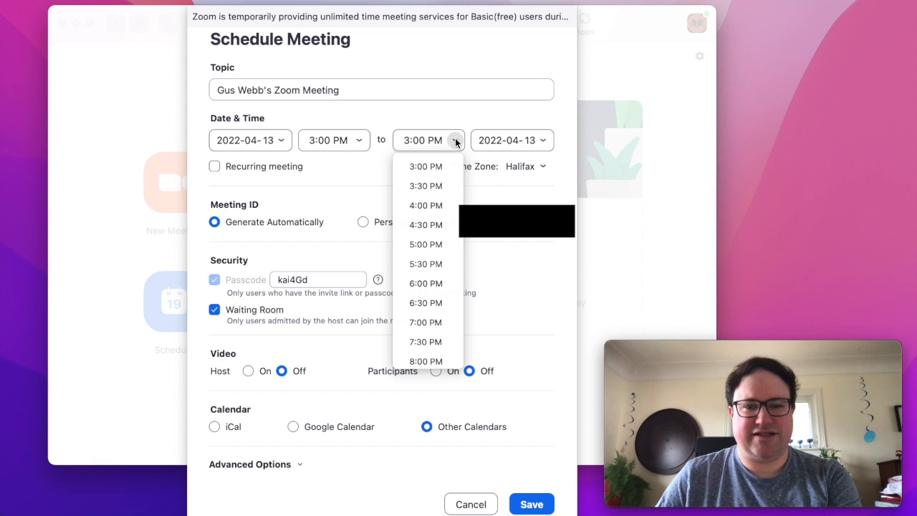
pyautogui.moveTo(434, 206)
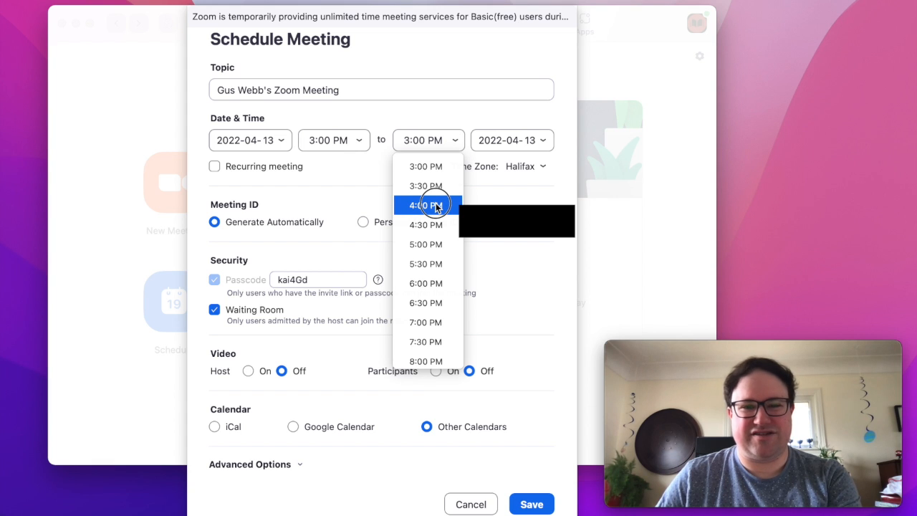
pyautogui.click(426, 205)
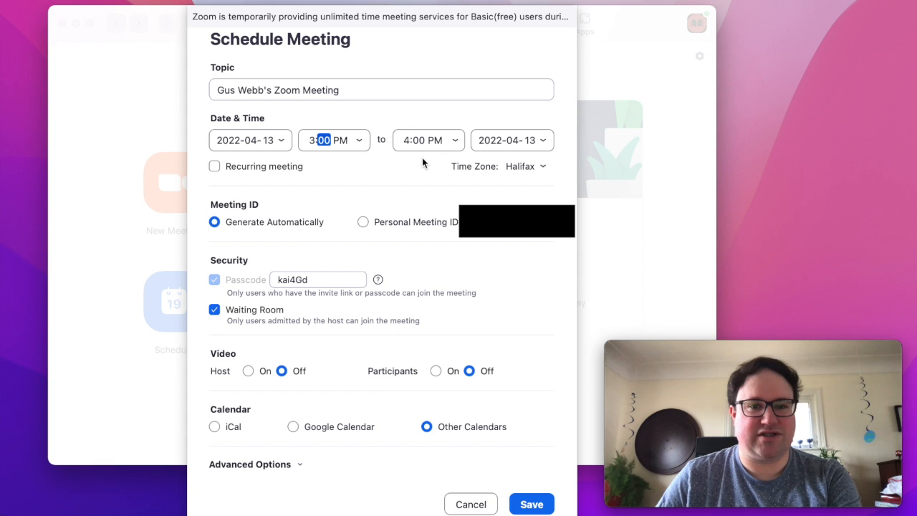
pyautogui.moveTo(559, 144)
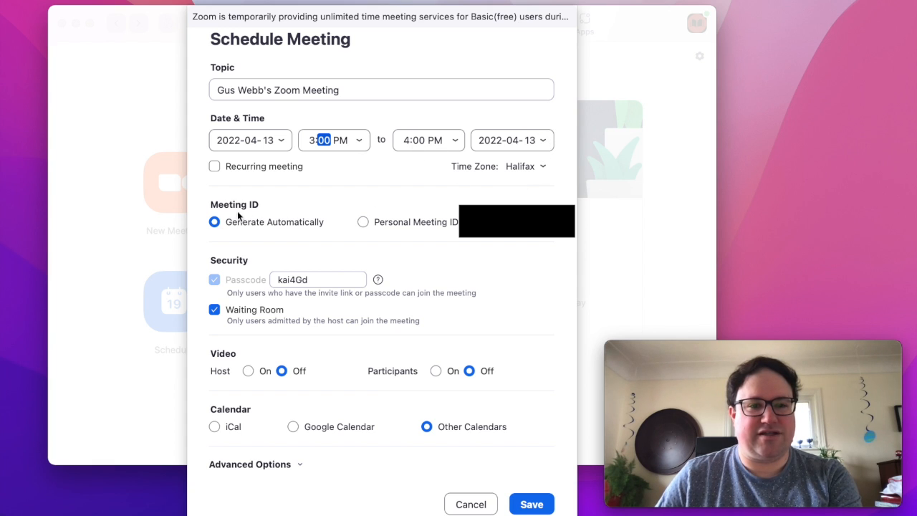
pyautogui.moveTo(202, 208)
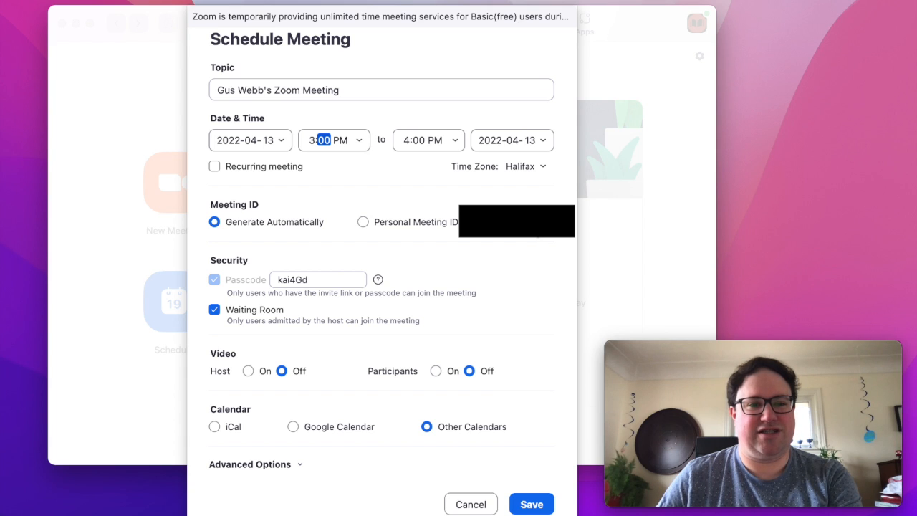
pyautogui.moveTo(420, 280)
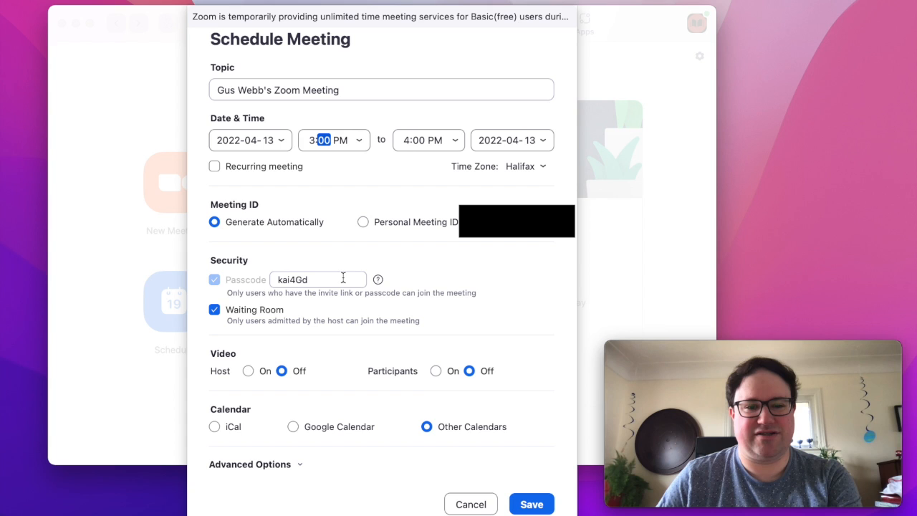
pyautogui.moveTo(263, 288)
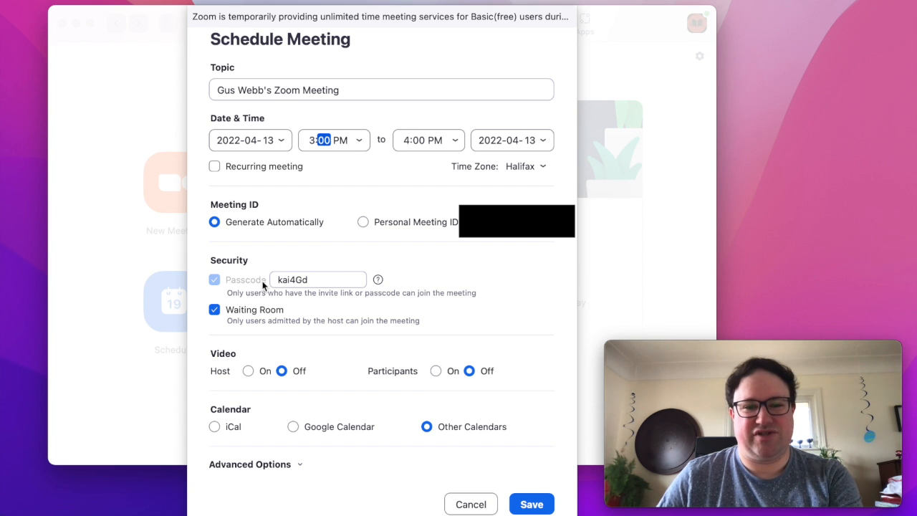
pyautogui.moveTo(269, 318)
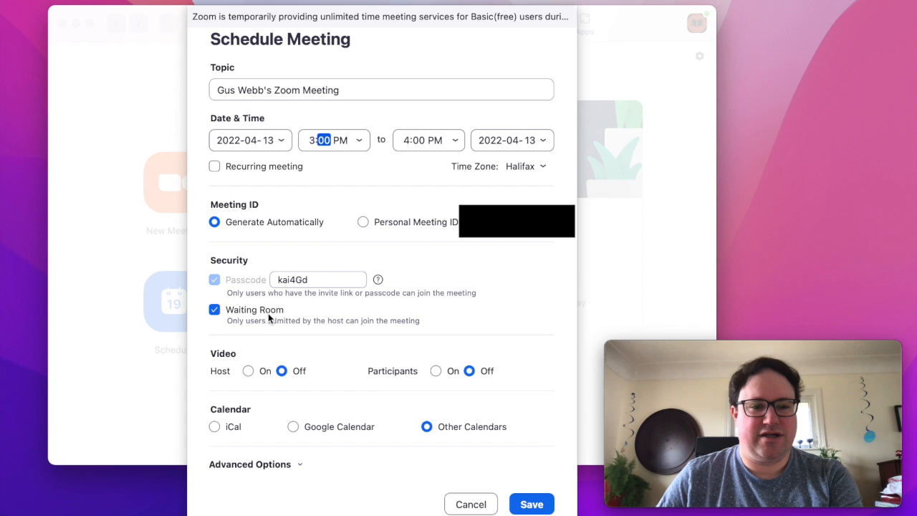
pyautogui.moveTo(292, 313)
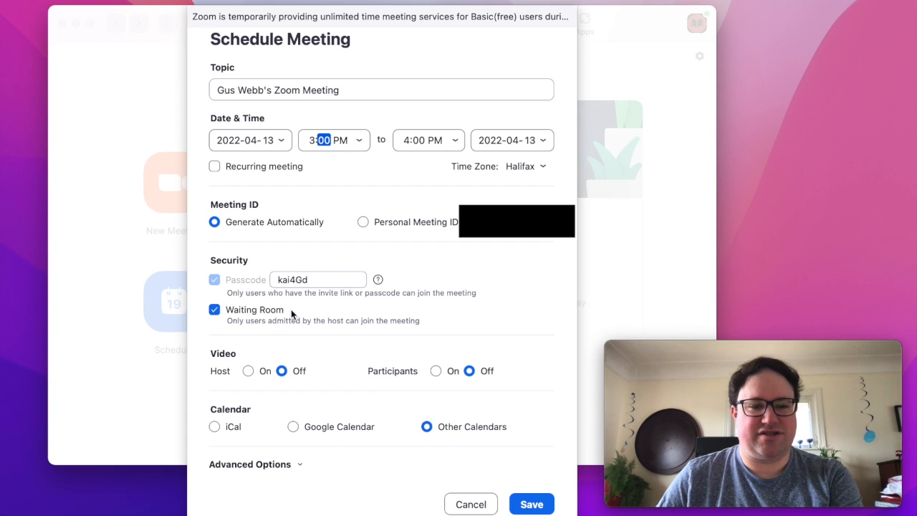
pyautogui.moveTo(277, 334)
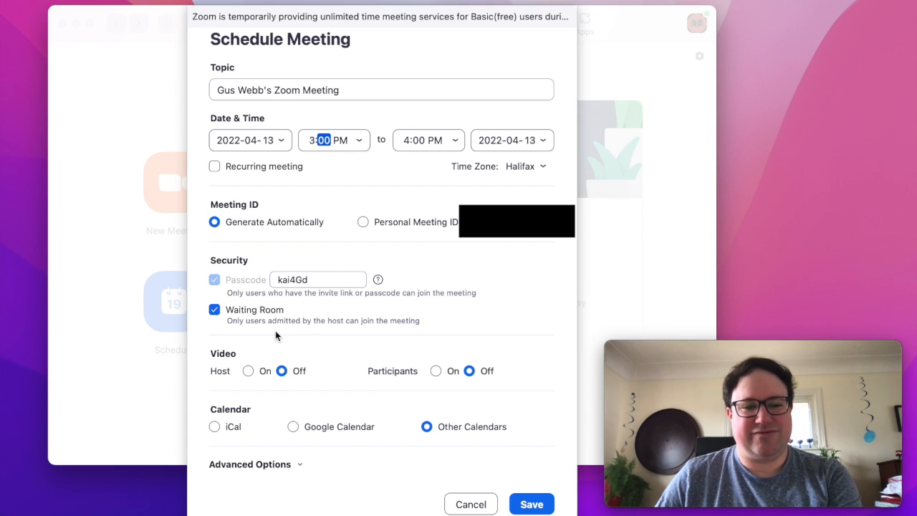
pyautogui.moveTo(261, 334)
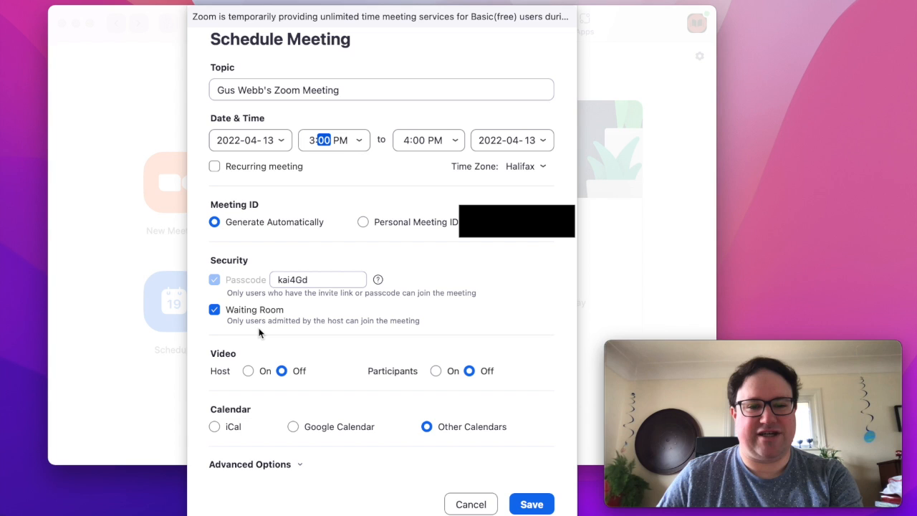
pyautogui.moveTo(402, 328)
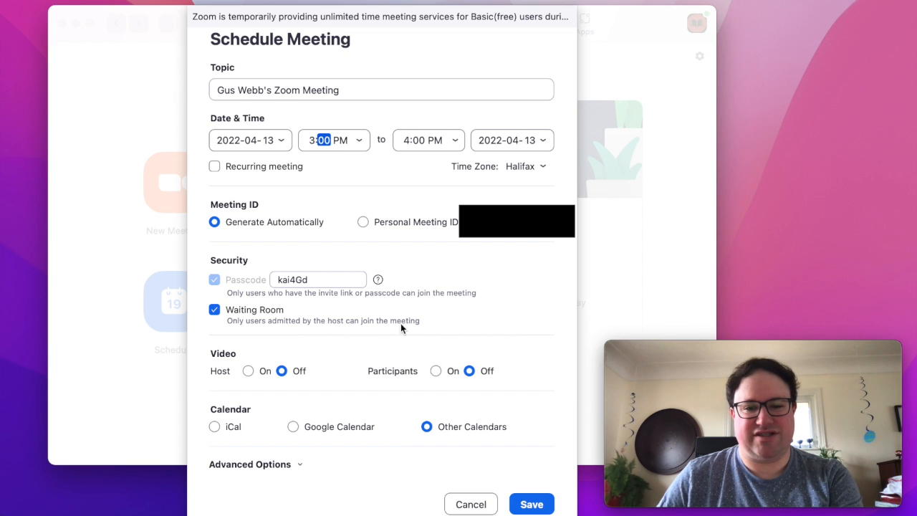
pyautogui.moveTo(425, 328)
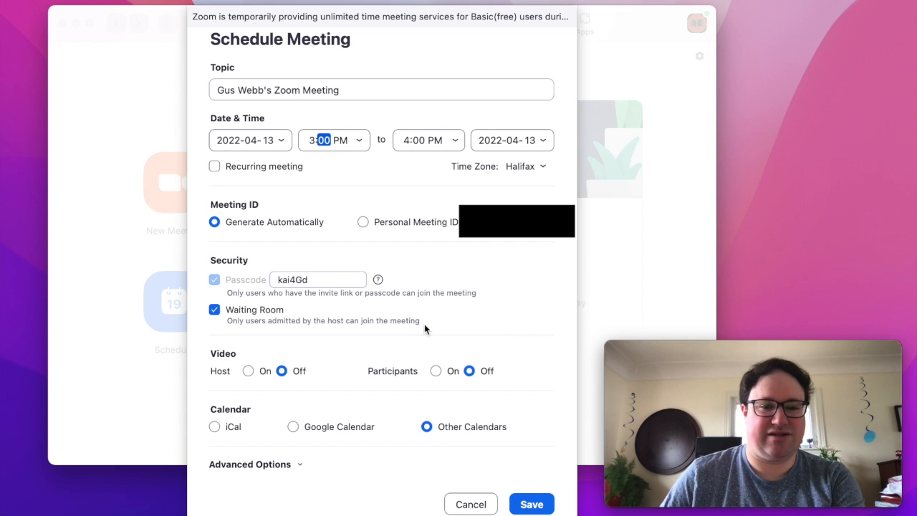
pyautogui.moveTo(221, 337)
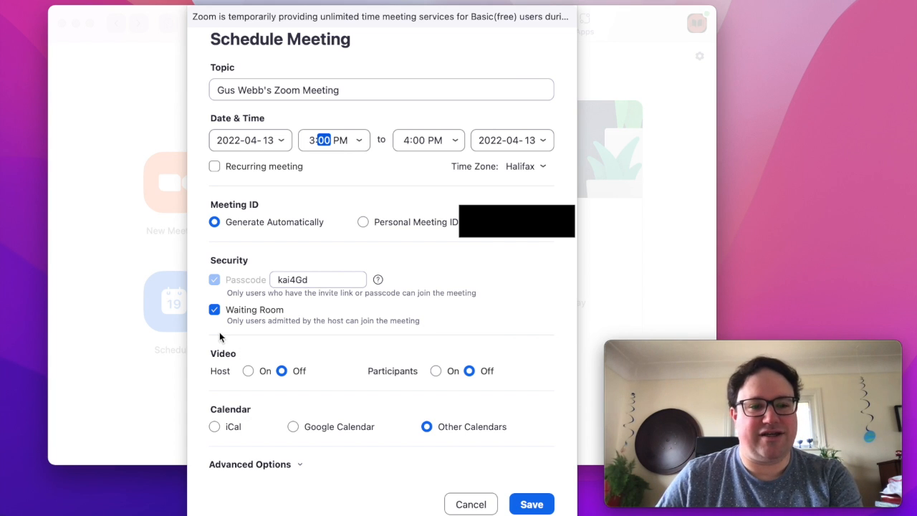
pyautogui.moveTo(231, 350)
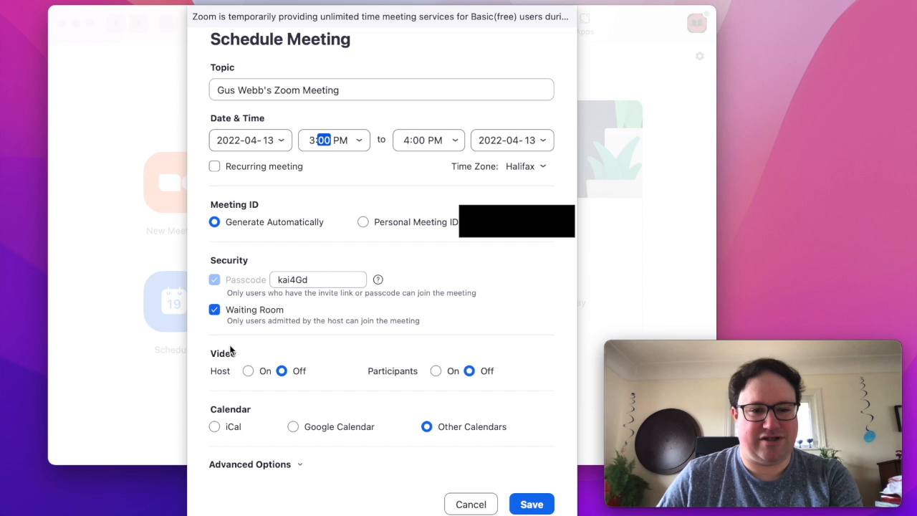
pyautogui.moveTo(251, 378)
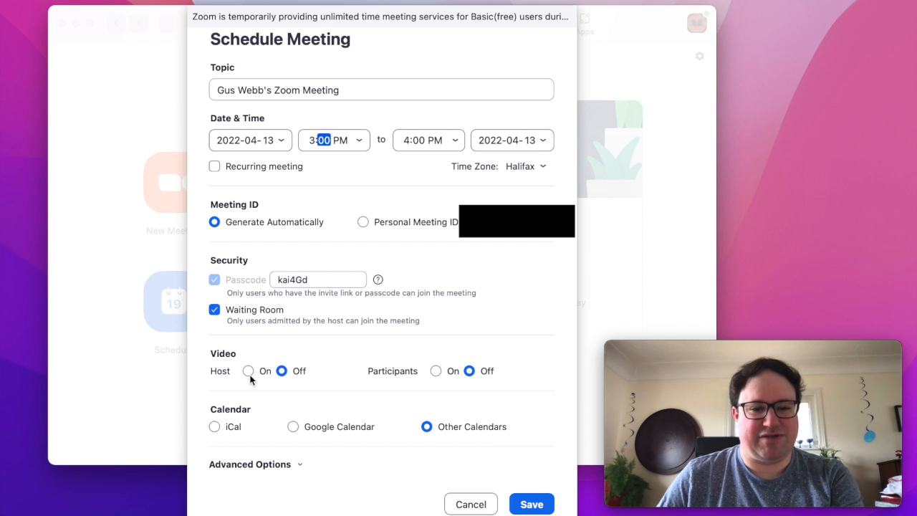
# Set the meeting's participant video to On when joining
pyautogui.click(248, 371)
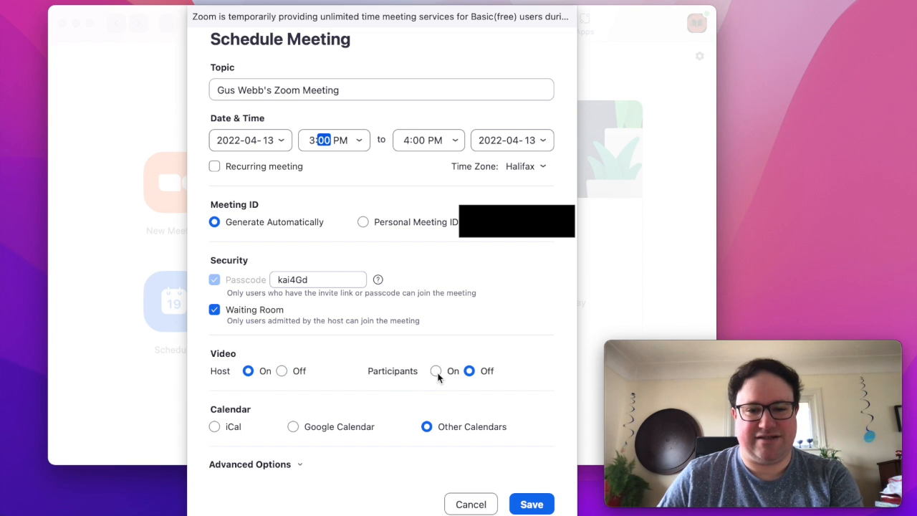
pyautogui.click(440, 371)
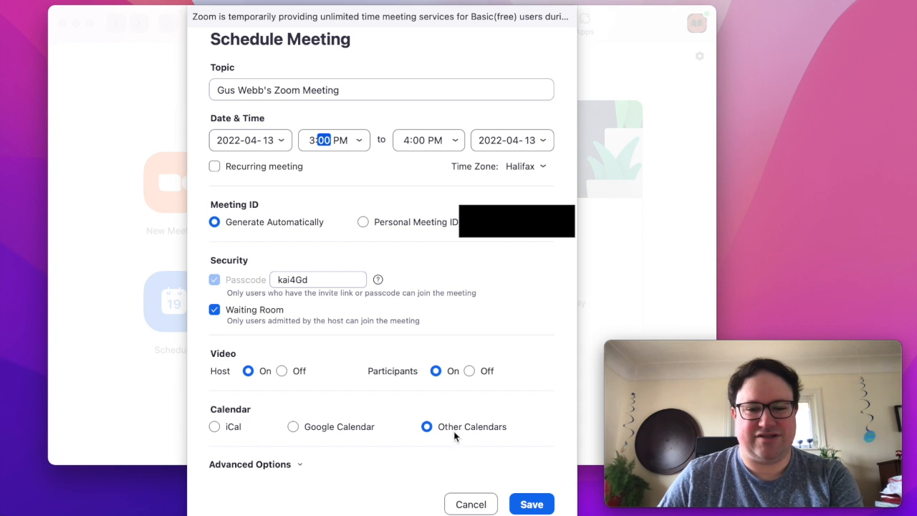
pyautogui.moveTo(302, 471)
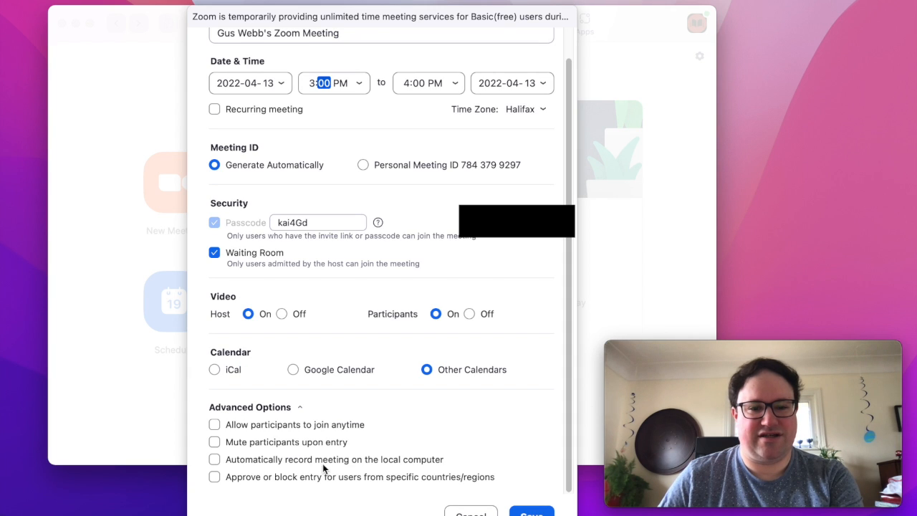
pyautogui.moveTo(360, 429)
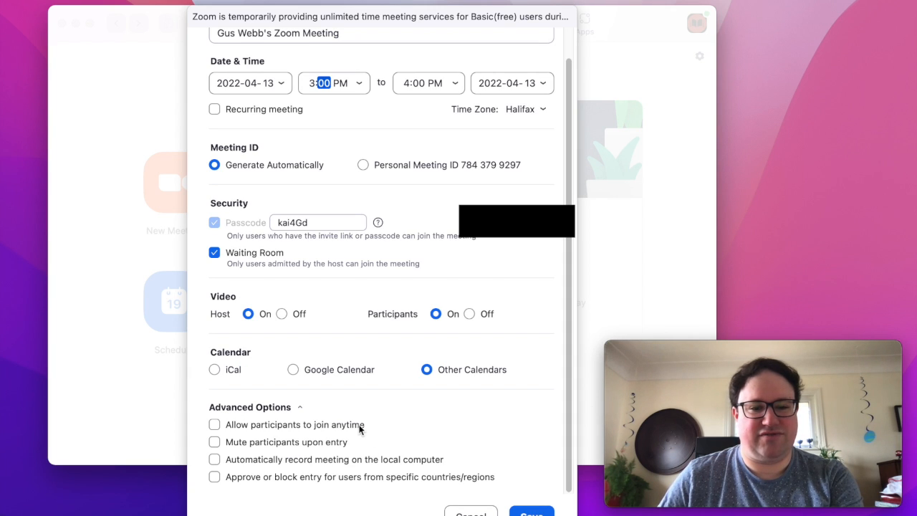
pyautogui.moveTo(367, 428)
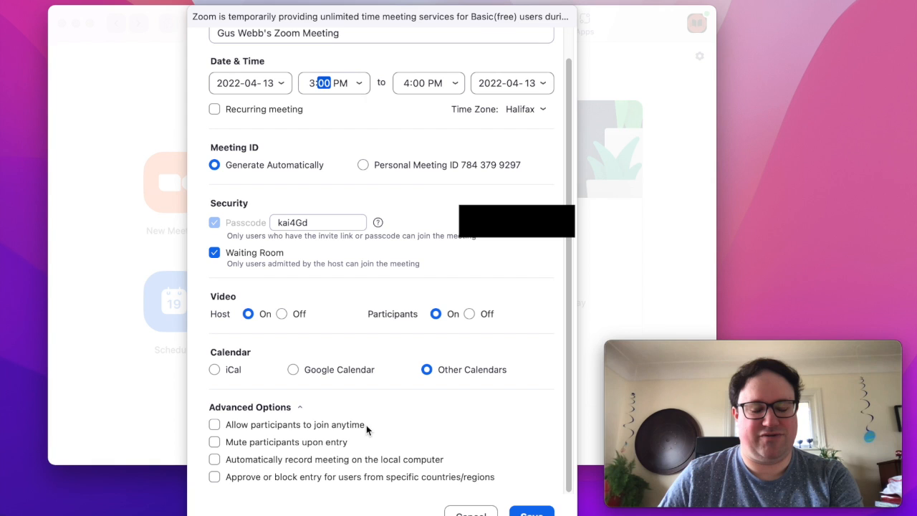
pyautogui.moveTo(341, 444)
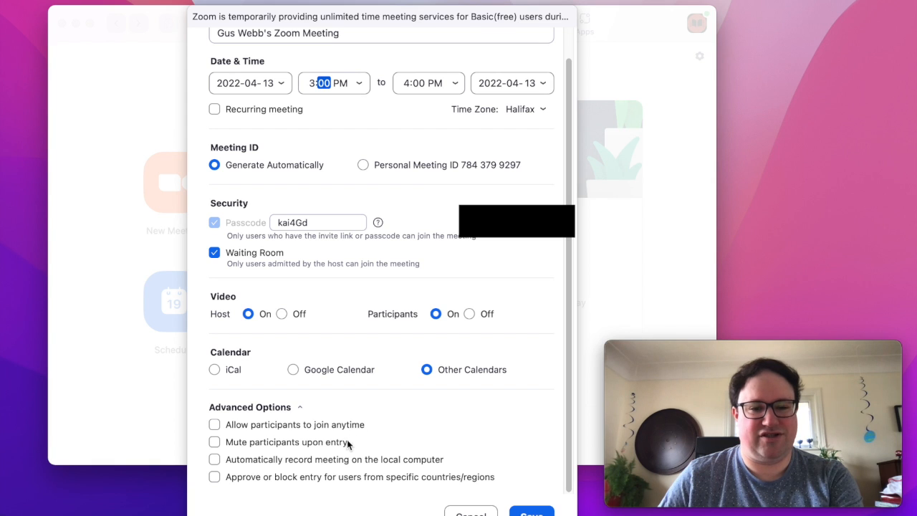
pyautogui.moveTo(382, 466)
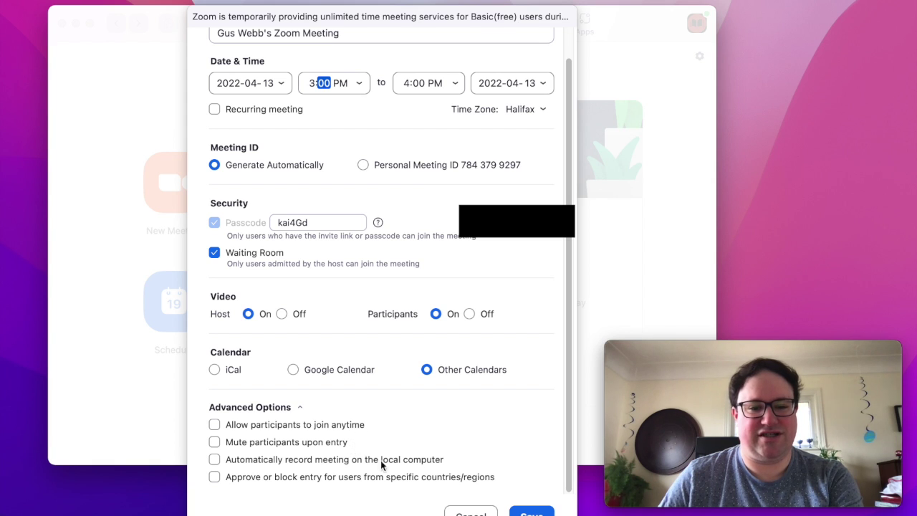
pyautogui.moveTo(378, 486)
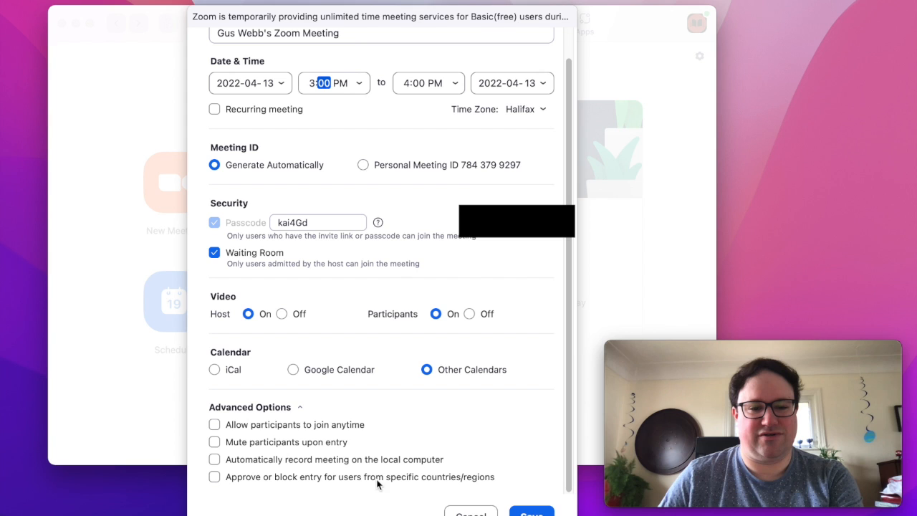
pyautogui.moveTo(307, 411)
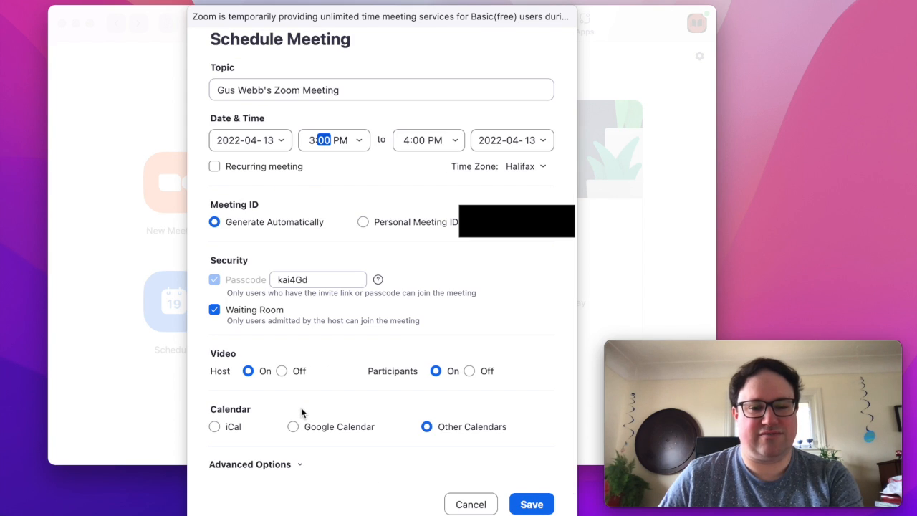
pyautogui.moveTo(340, 403)
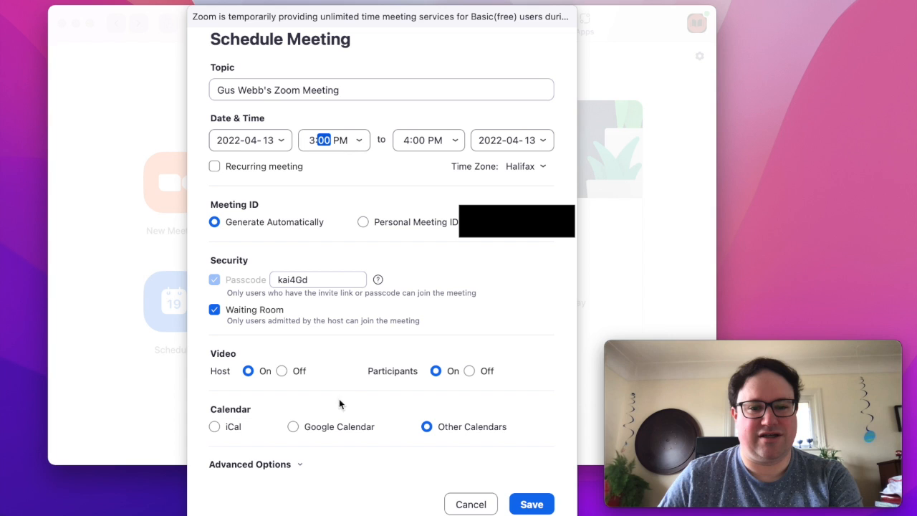
pyautogui.moveTo(541, 309)
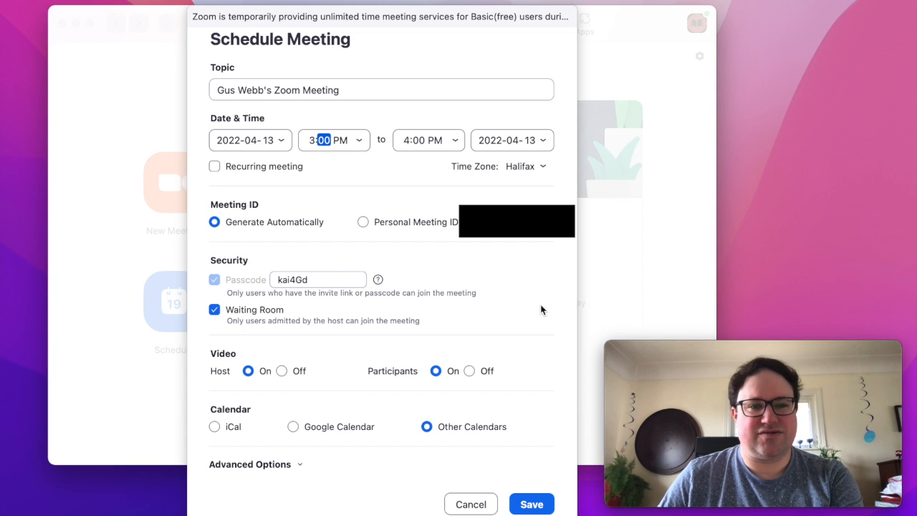
pyautogui.click(531, 504)
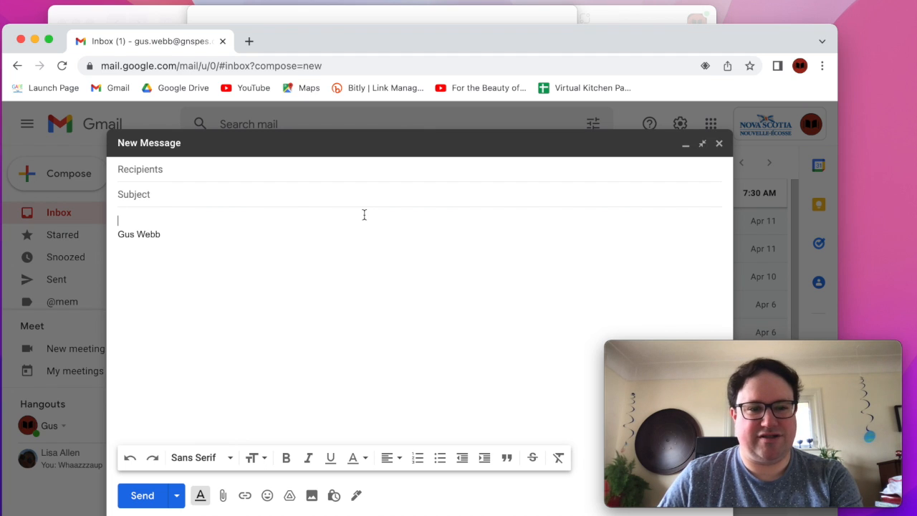
pyautogui.moveTo(184, 220)
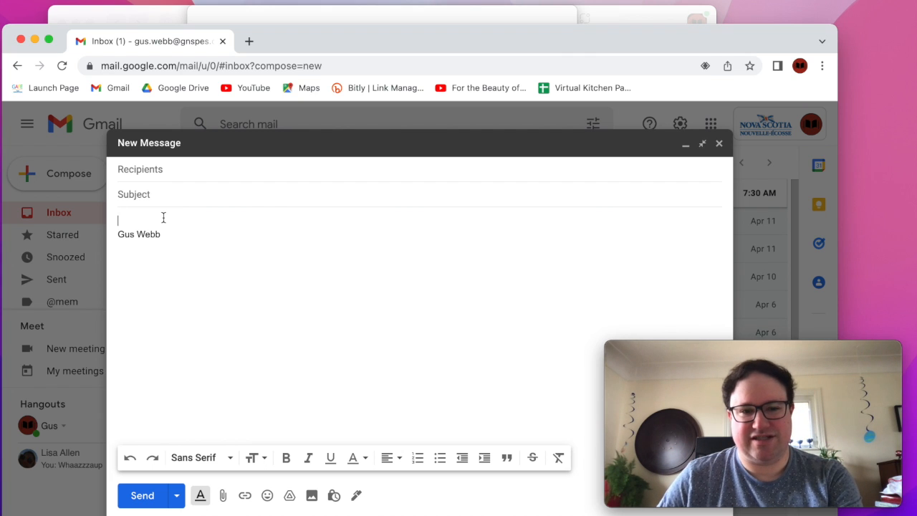
# Paste the copied Zoom invitation into the Gmail message body via Edit > Paste
pyautogui.rightClick(144, 218)
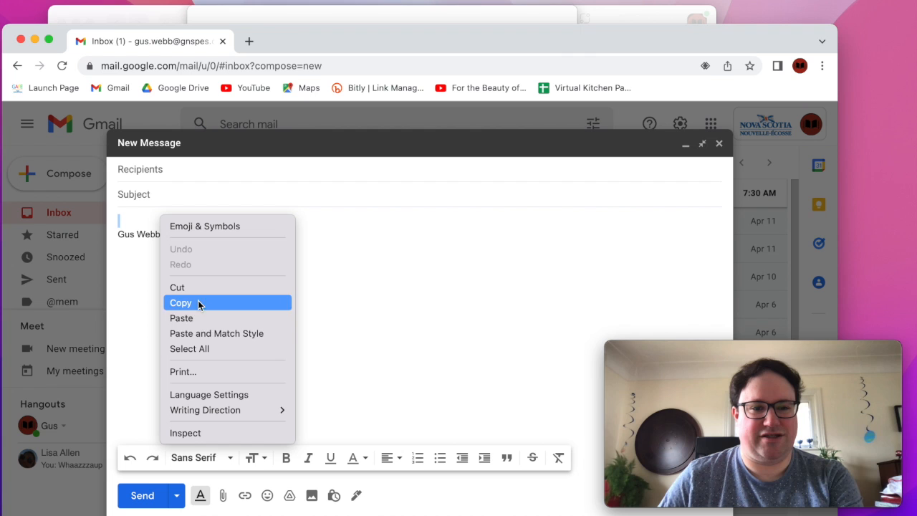
pyautogui.click(181, 318)
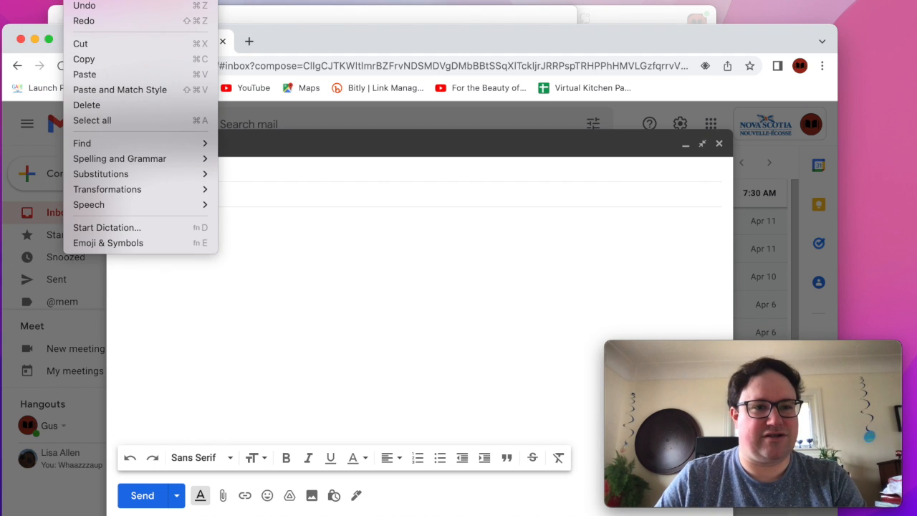
pyautogui.moveTo(84, 21)
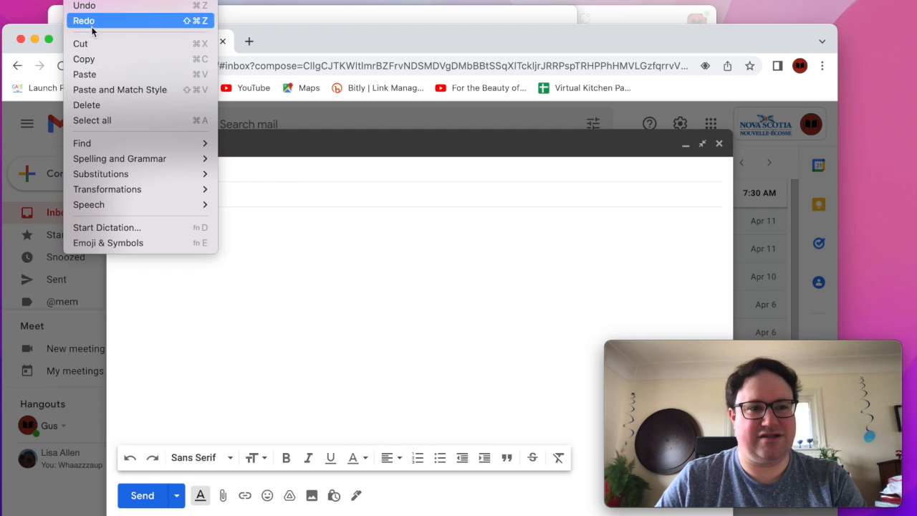
pyautogui.moveTo(107, 74)
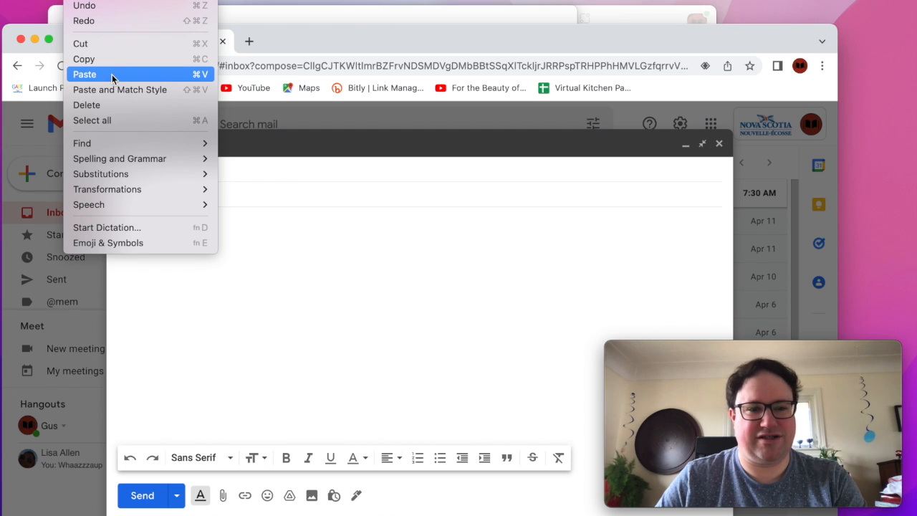
pyautogui.click(84, 74)
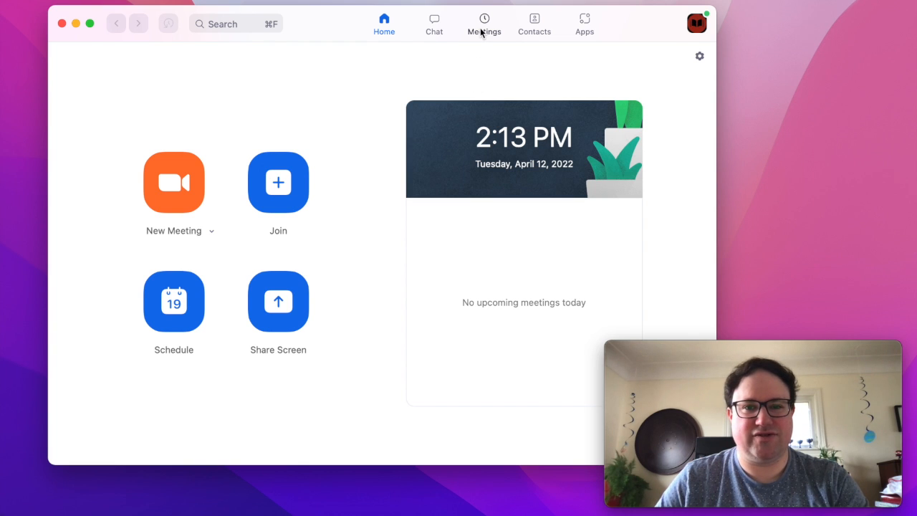
# Open tomorrow's 3:00–4:00 PM meeting under Meetings to show its details
pyautogui.click(483, 20)
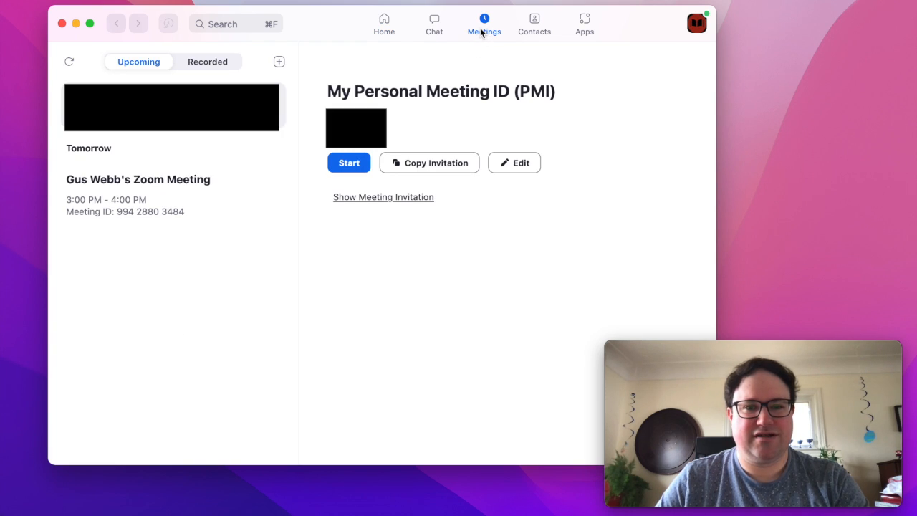
pyautogui.click(138, 179)
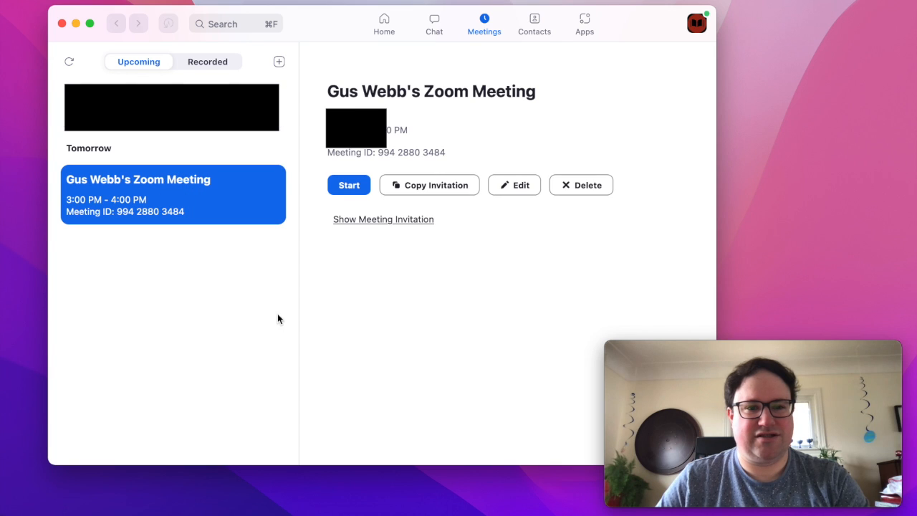
pyautogui.moveTo(140, 211)
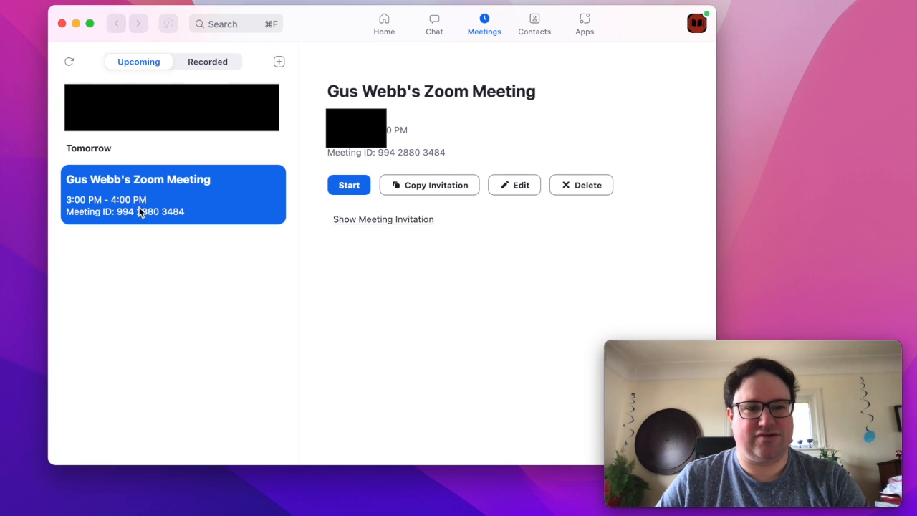
pyautogui.moveTo(181, 244)
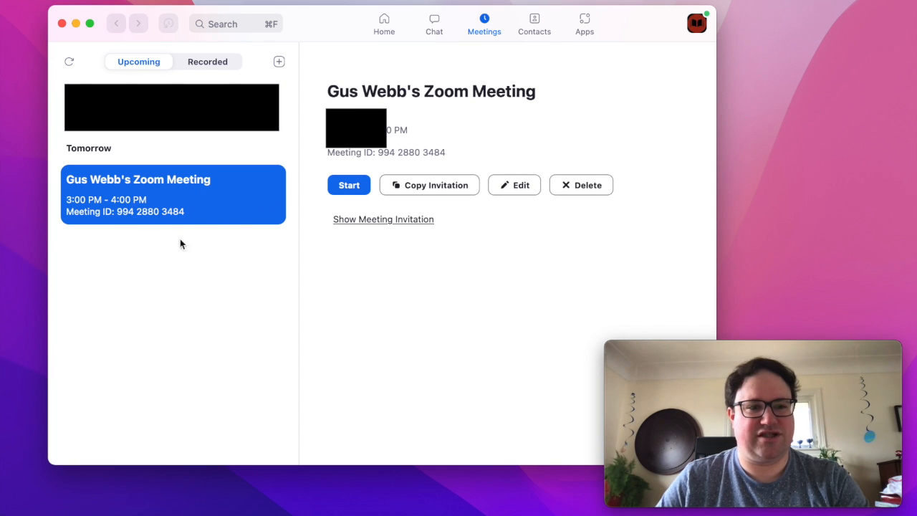
pyautogui.moveTo(182, 369)
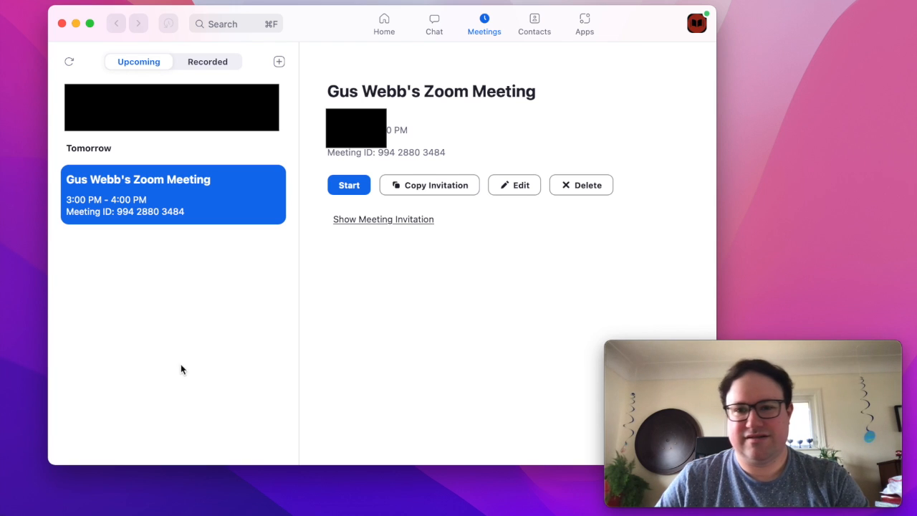
pyautogui.moveTo(173, 325)
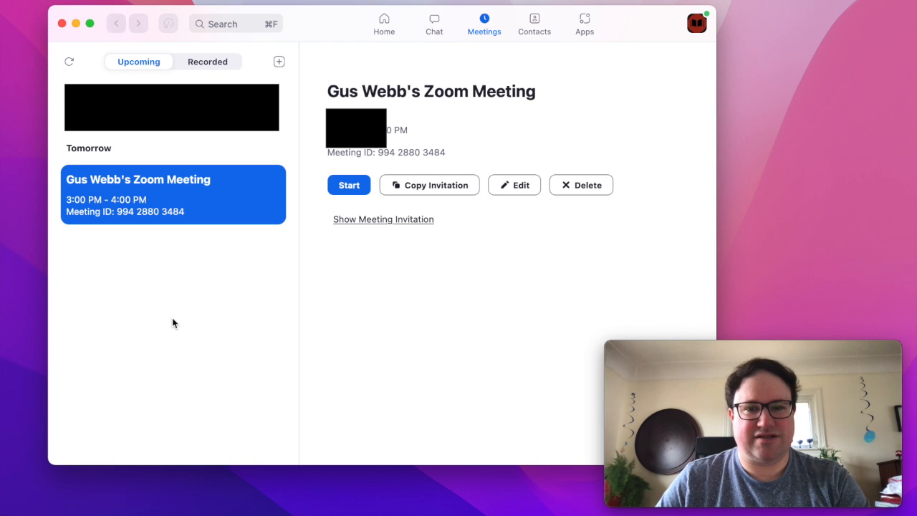